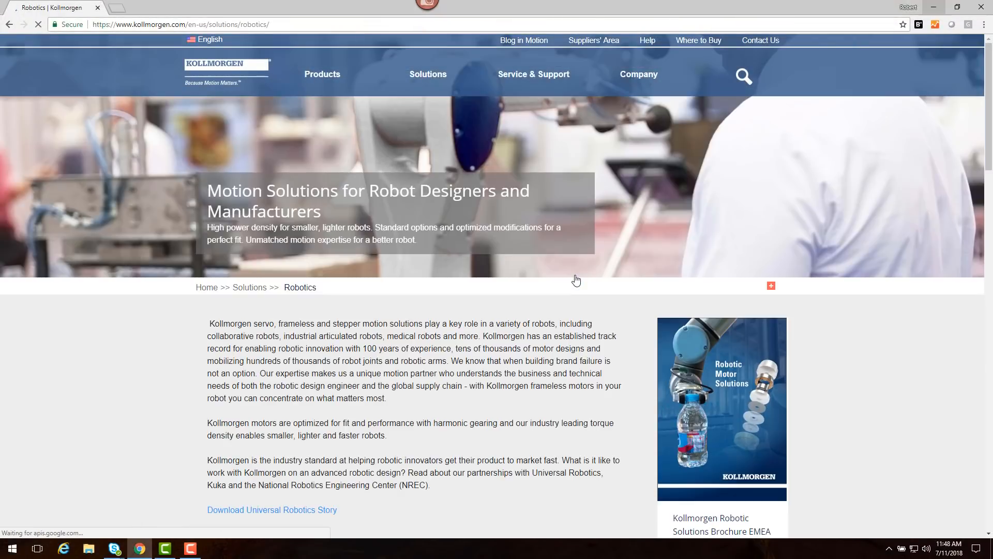
# - Reach the Collaborative Robots (Cobots) page from the Robotics solutions list
pyautogui.scroll(-3)
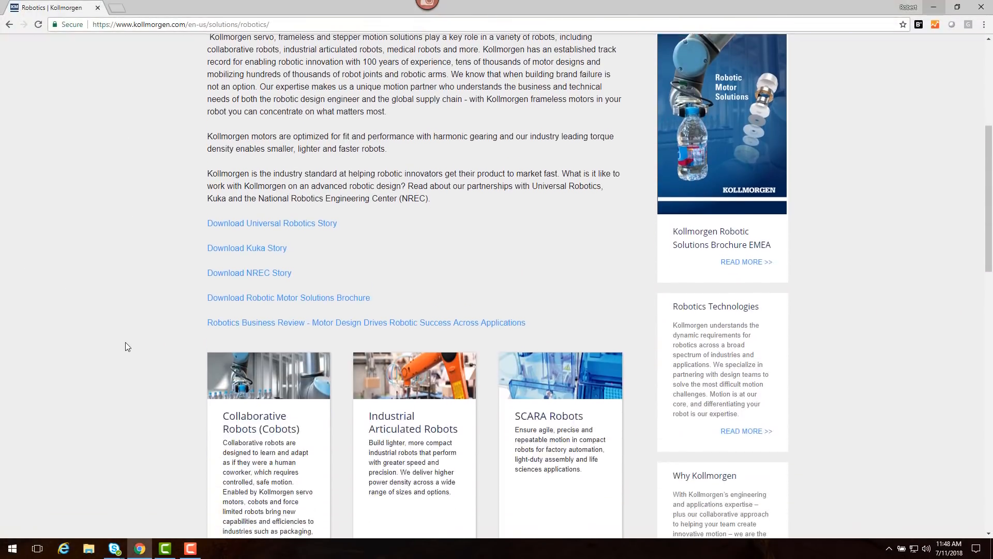
pyautogui.scroll(-3)
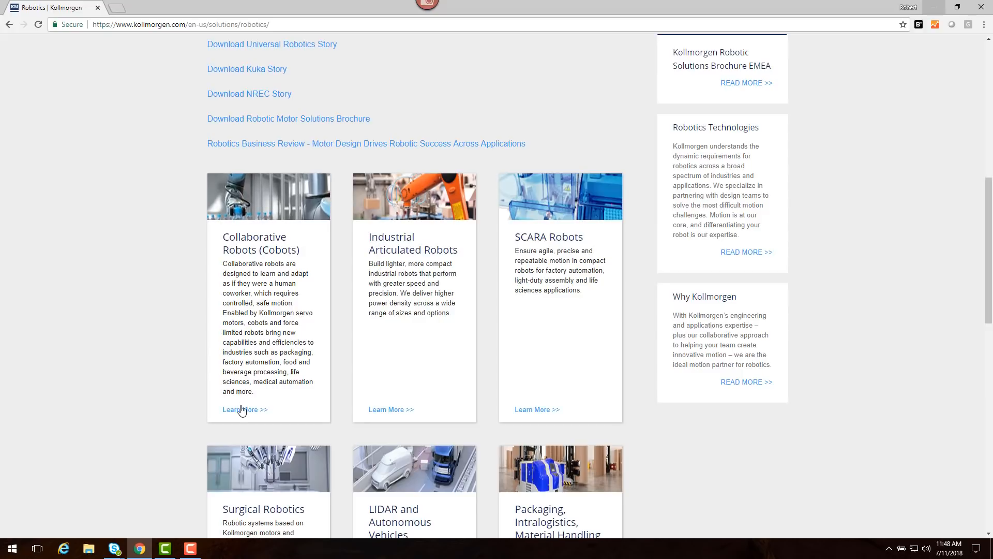
pyautogui.click(242, 410)
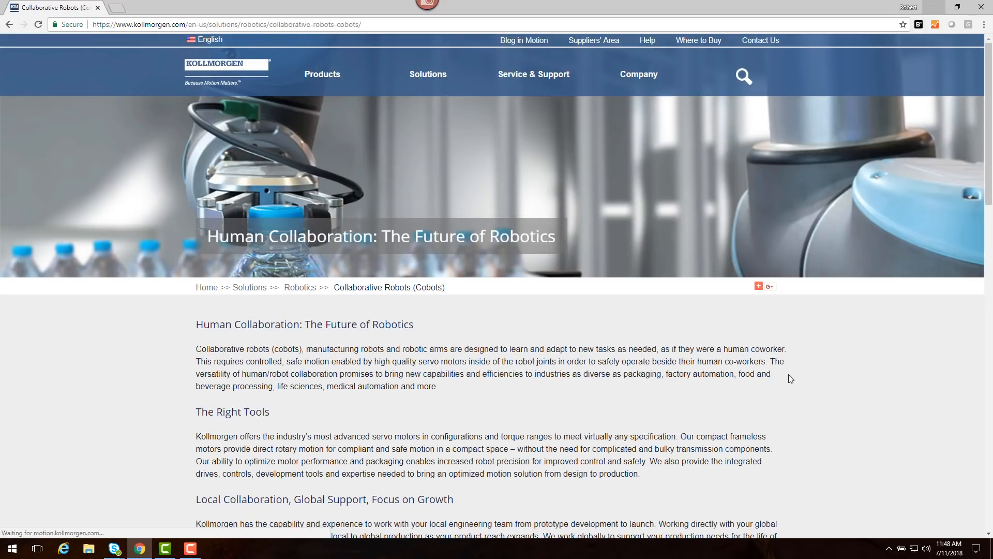
# - Read through the recommended motor series cards down to the footer
pyautogui.scroll(-3)
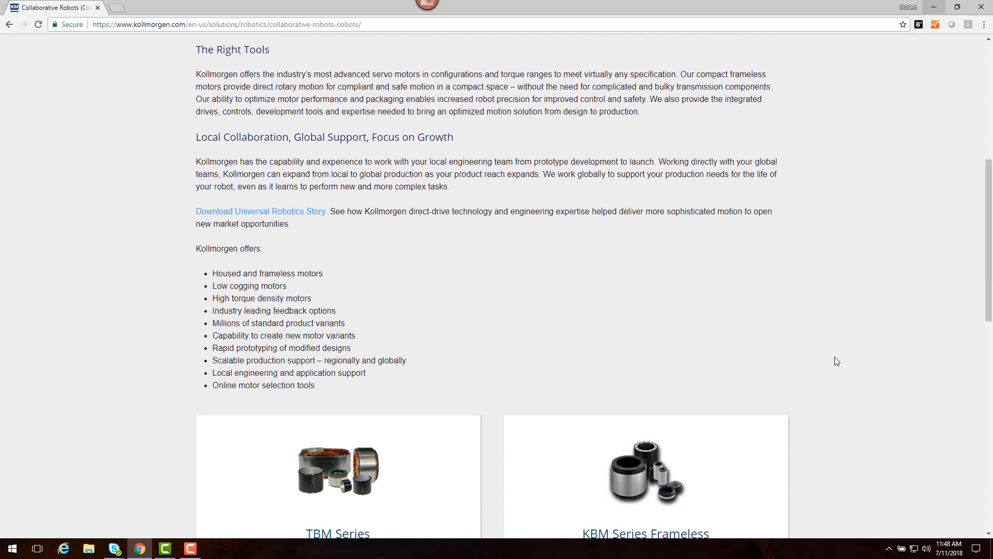
pyautogui.scroll(-3)
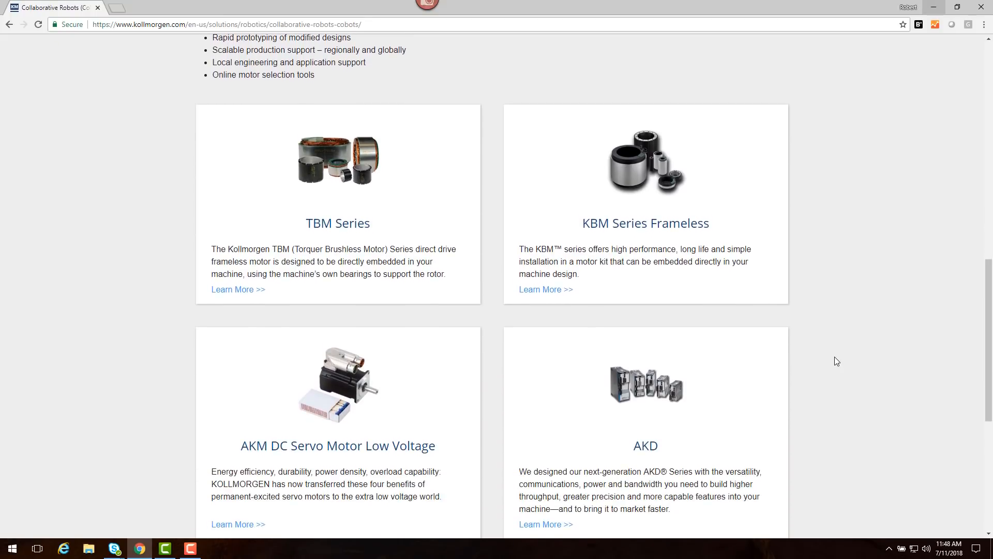
pyautogui.moveTo(293, 426)
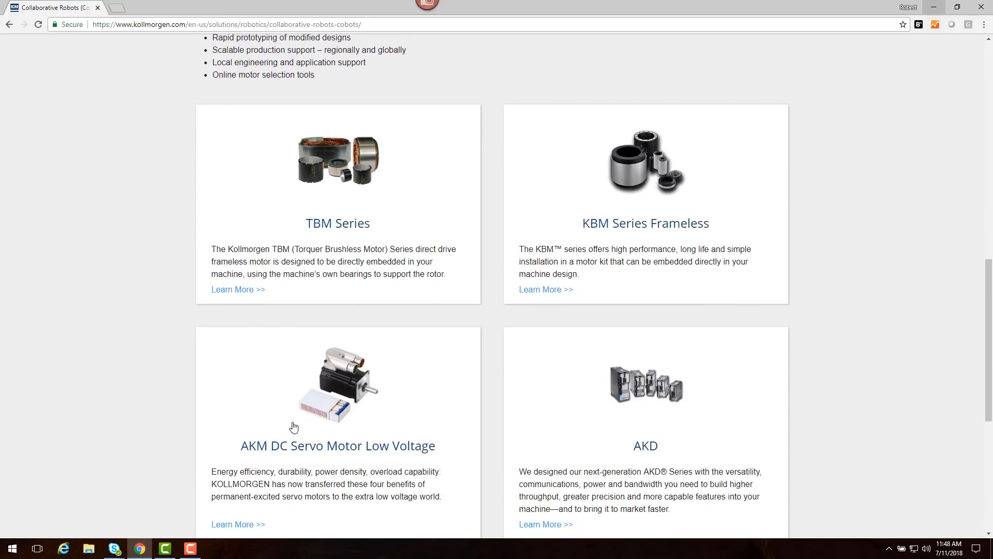
pyautogui.moveTo(332, 188)
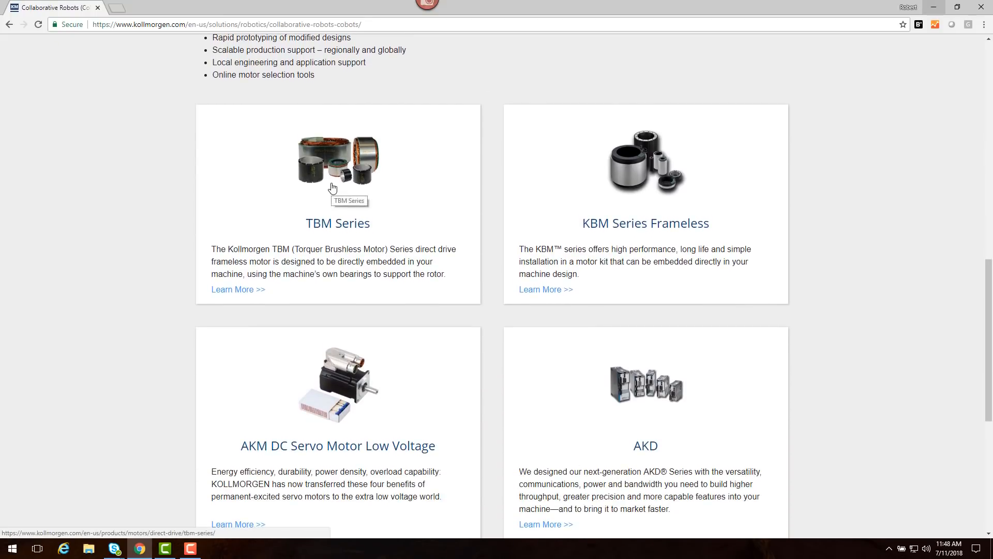
pyautogui.scroll(-3)
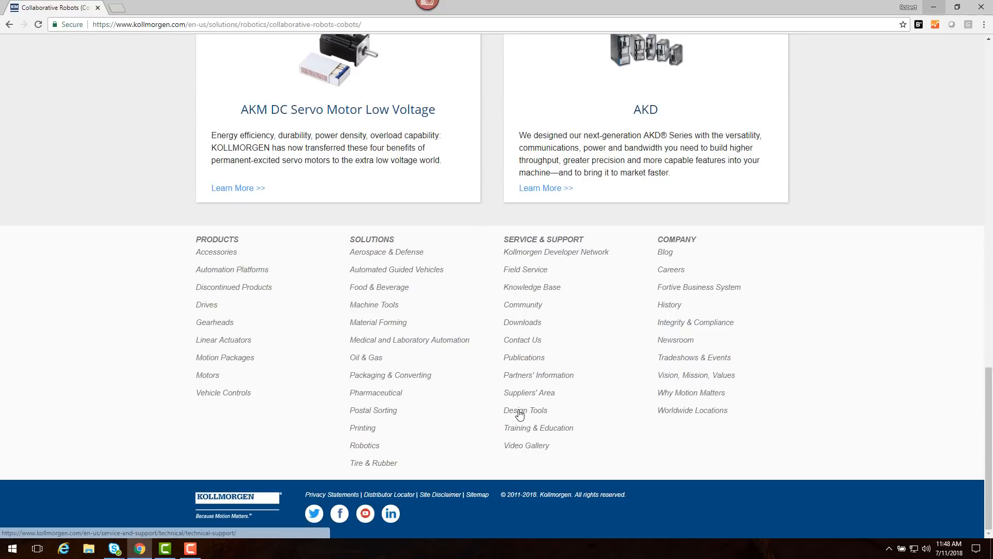
# - Go from the footer's Design Tools page to the Product Selectors overview
pyautogui.click(526, 410)
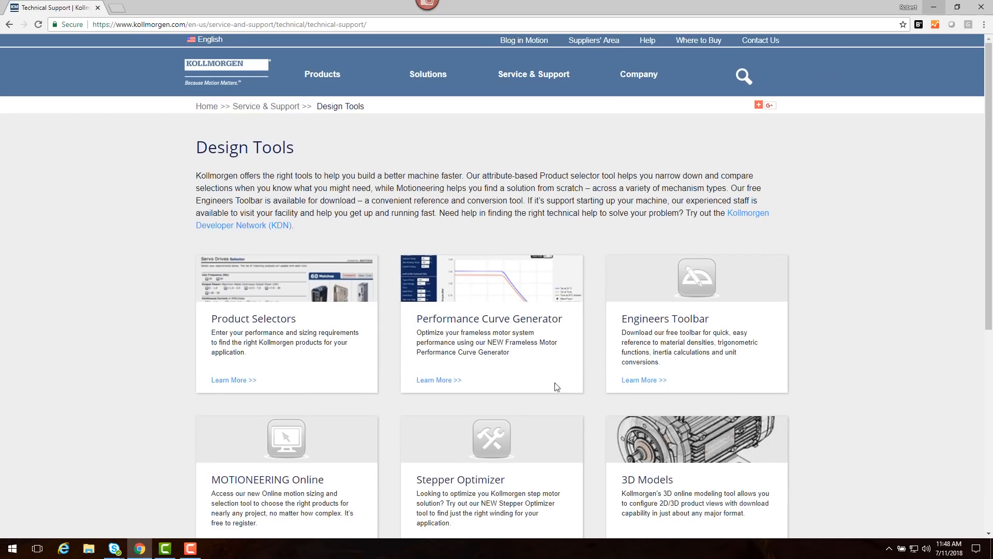
pyautogui.moveTo(226, 382)
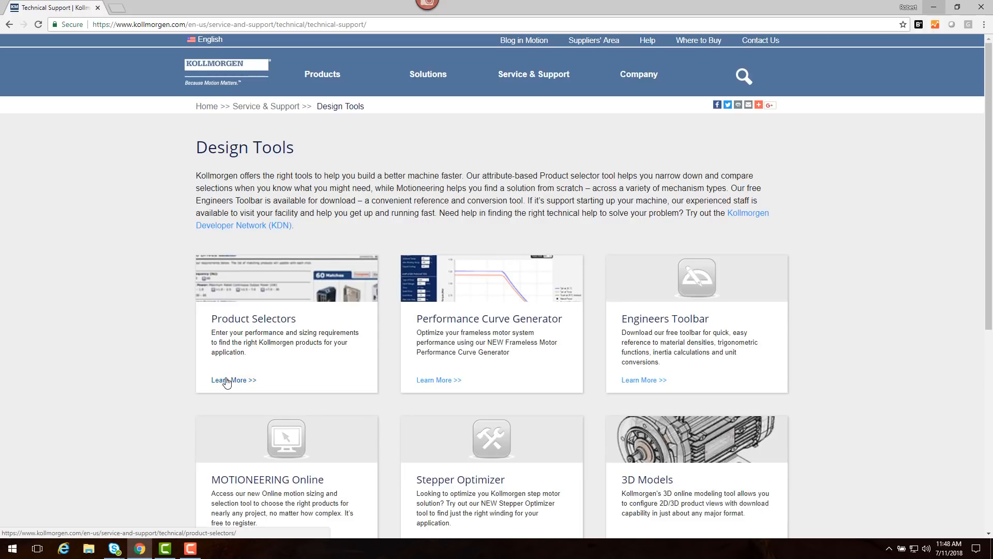
pyautogui.click(233, 379)
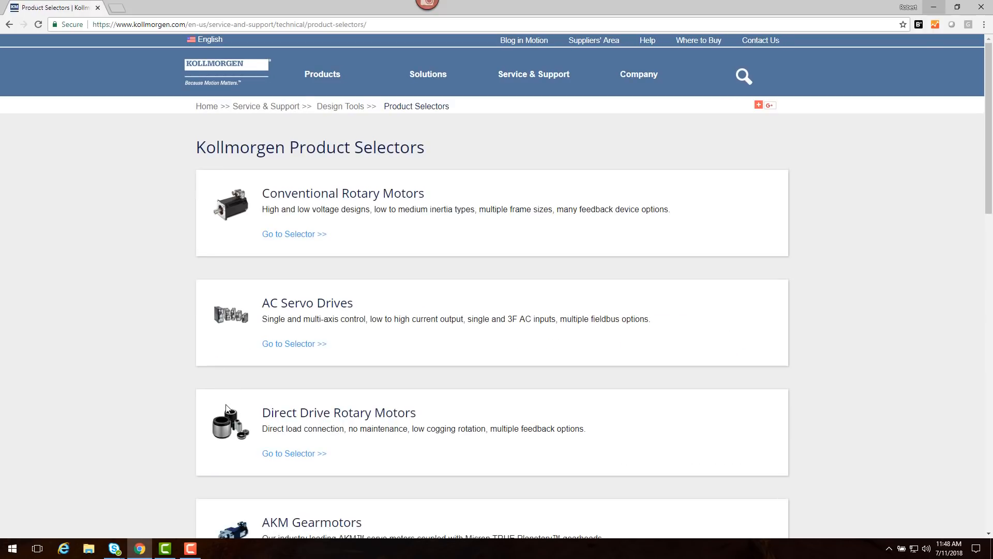
pyautogui.click(758, 105)
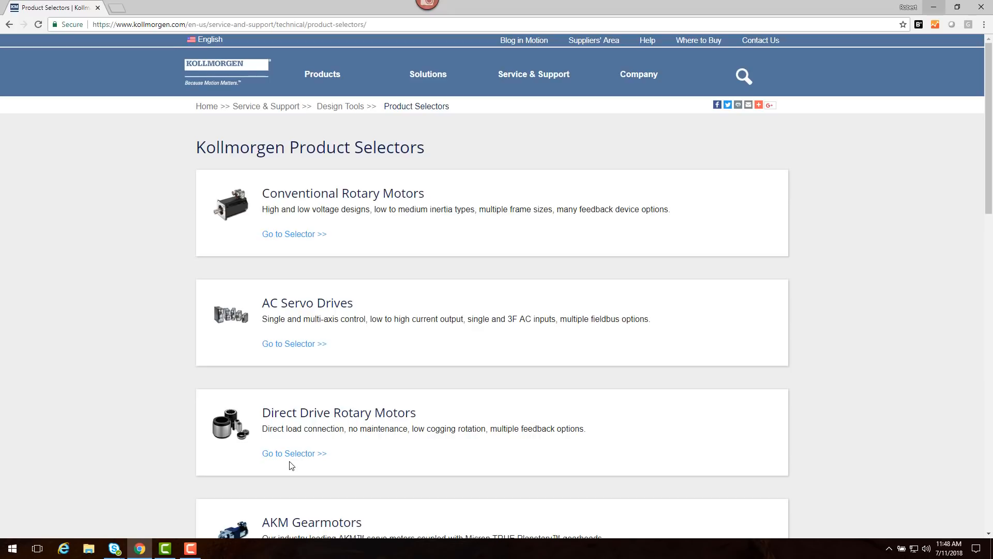
# - Filter Direct Drive Rotary Motors to 48 VDC with 6–10 N·m continuous torque, leaving two TBM matches
pyautogui.click(294, 453)
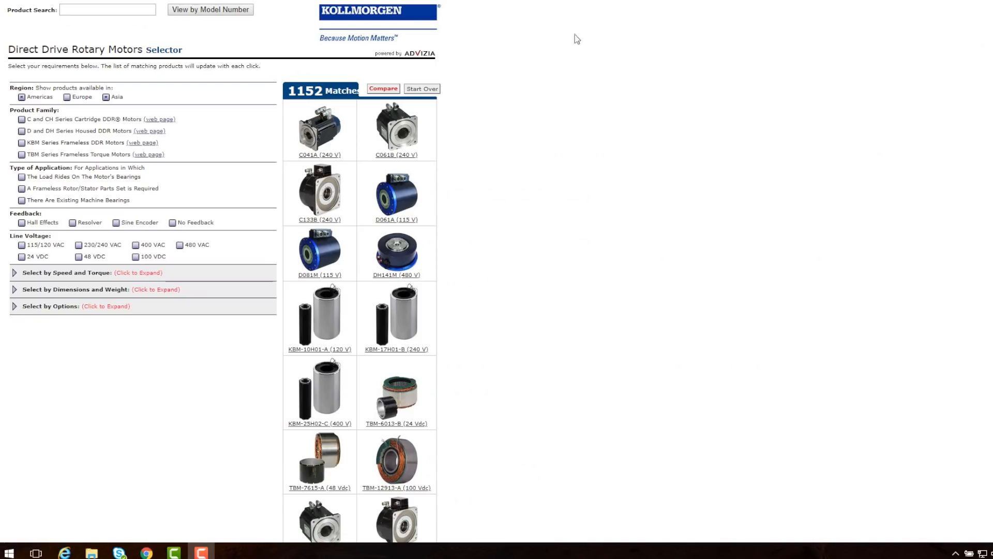
pyautogui.moveTo(21, 252)
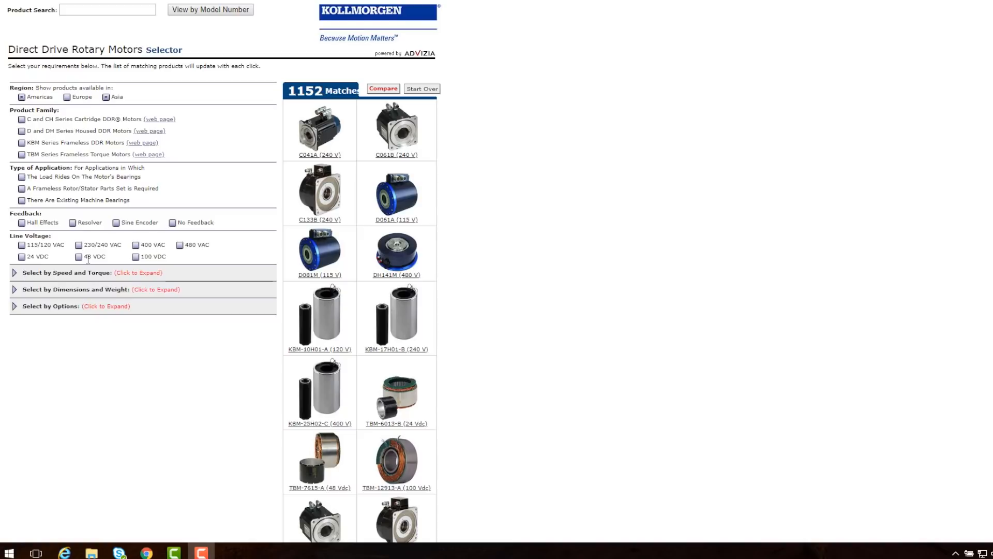
pyautogui.click(80, 257)
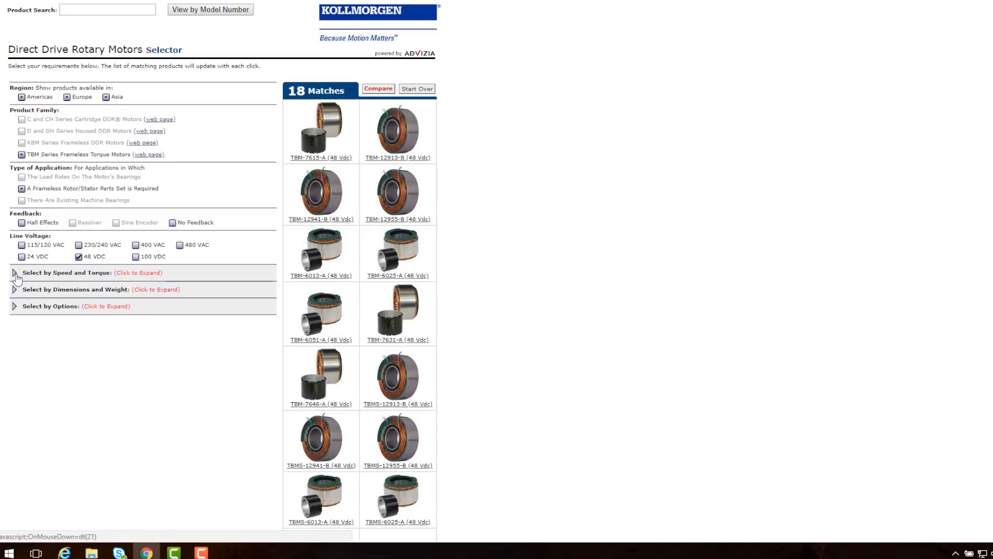
pyautogui.click(14, 272)
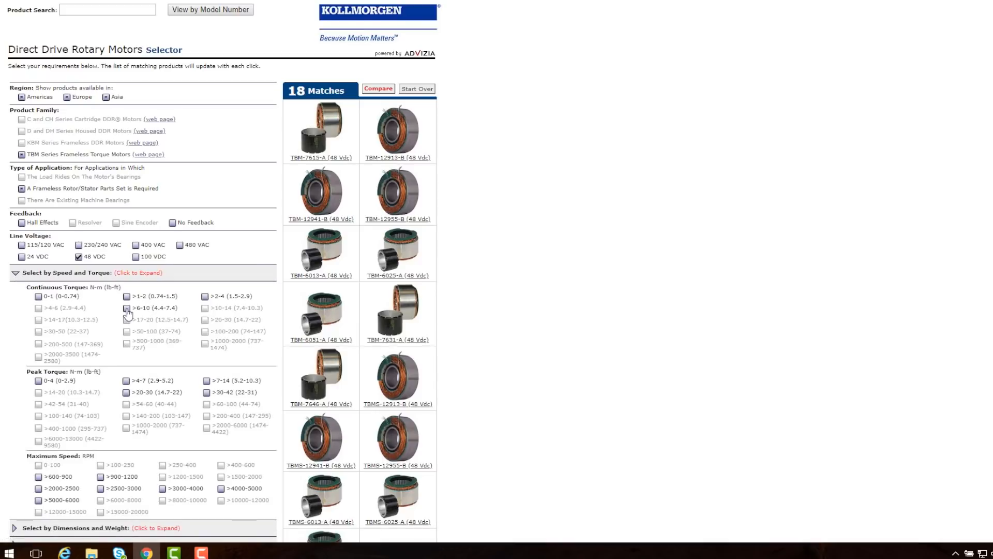
pyautogui.click(126, 308)
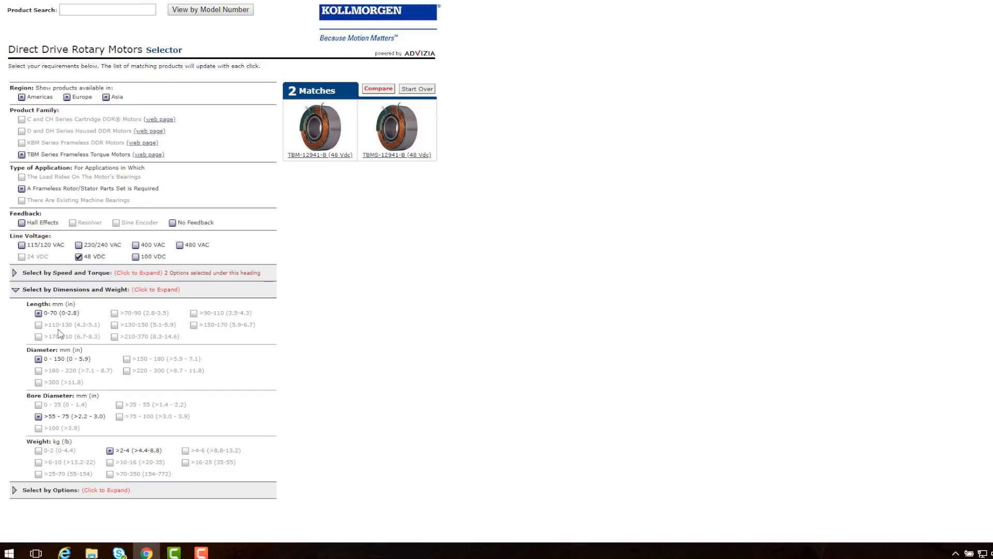
pyautogui.moveTo(81, 370)
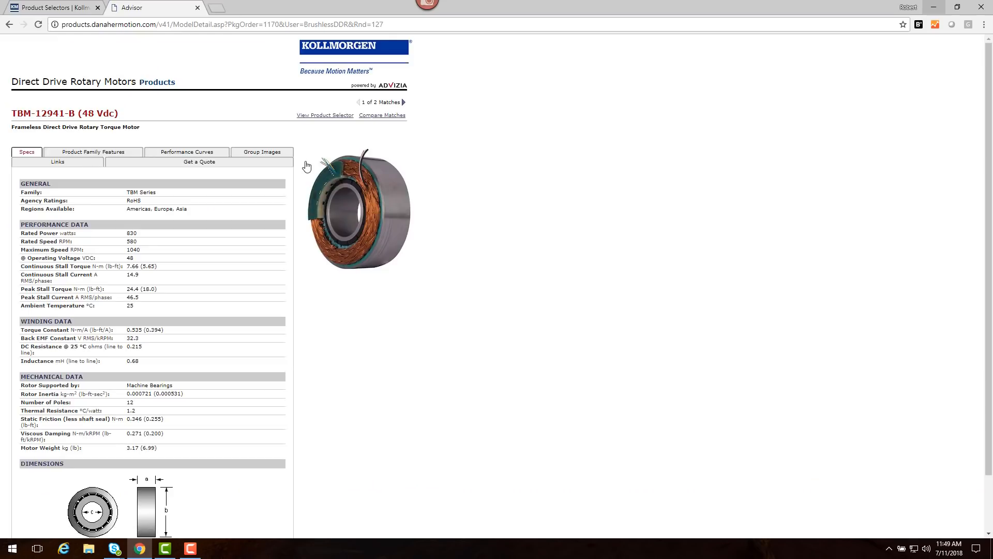
pyautogui.scroll(-3)
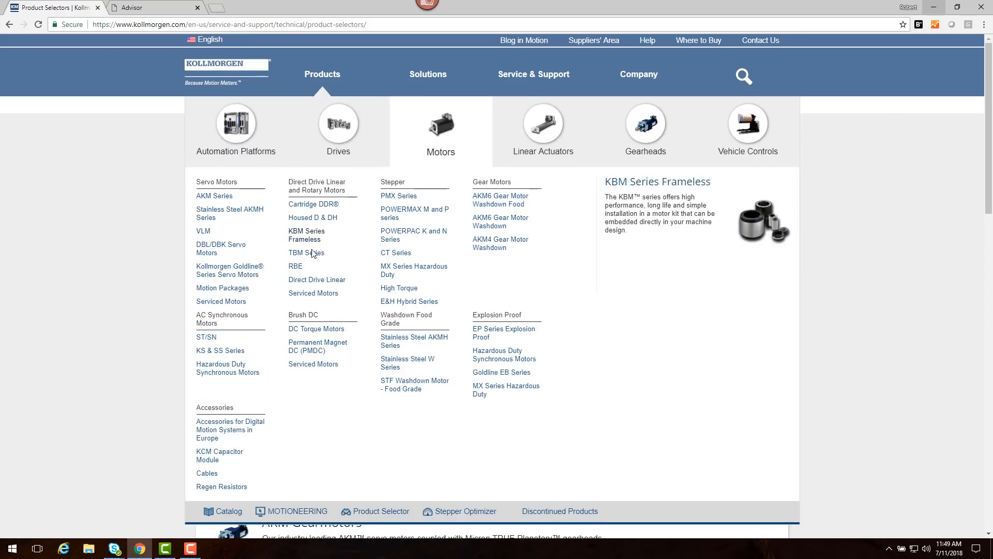
# - Show the TBM Series interactive drawing at frame size 129 with dimensions displayed
pyautogui.click(307, 252)
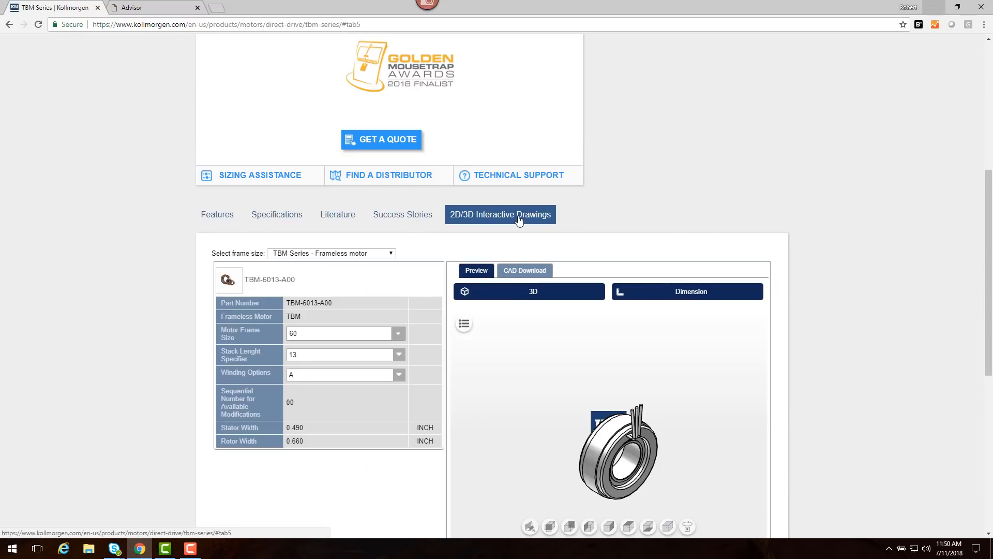
pyautogui.scroll(-3)
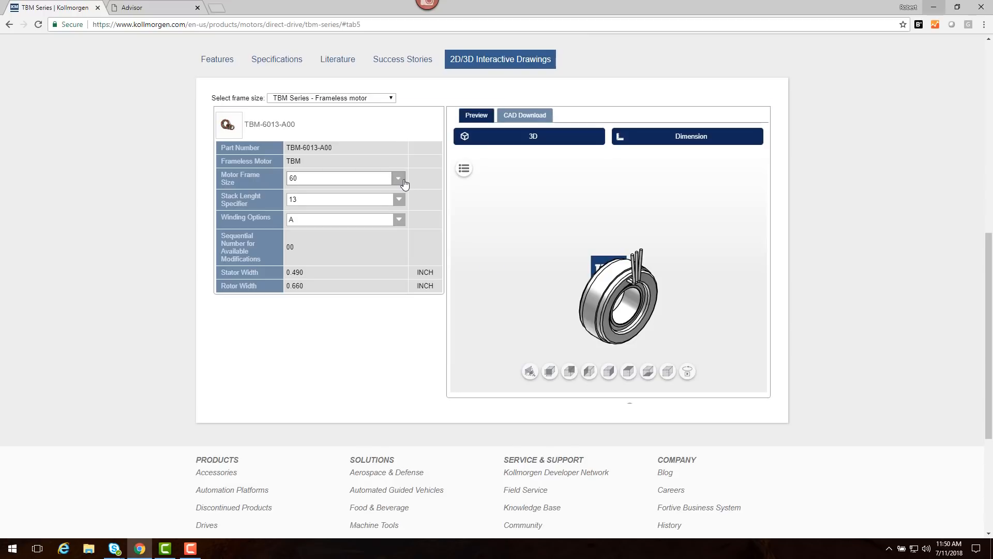
pyautogui.click(397, 178)
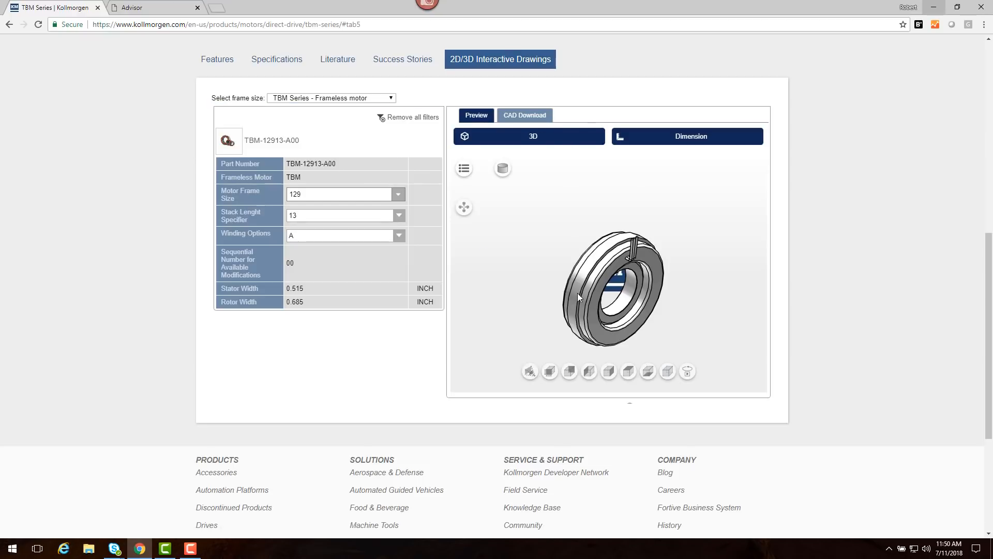
pyautogui.click(690, 137)
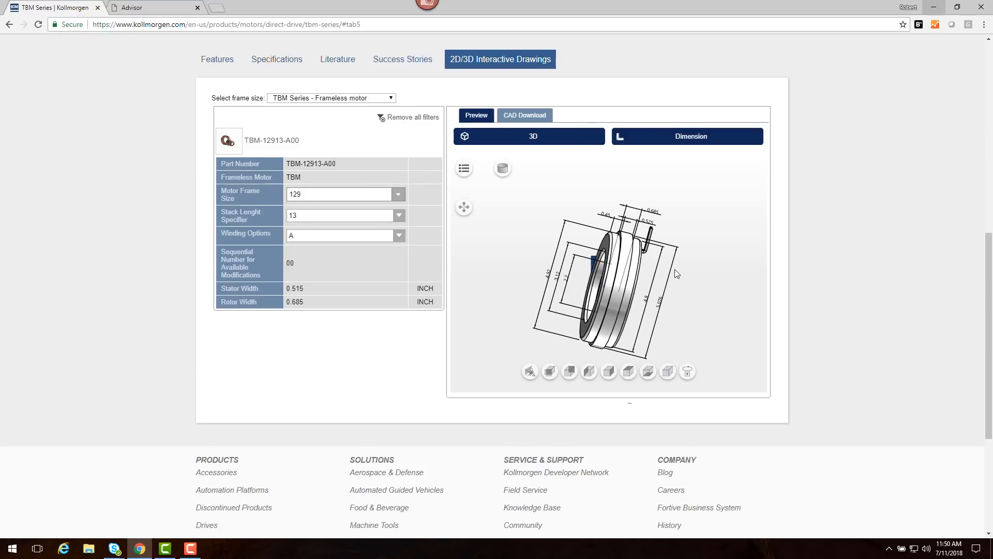
# - Start generating the TBM-12913-A00 CAD models for download
pyautogui.click(503, 168)
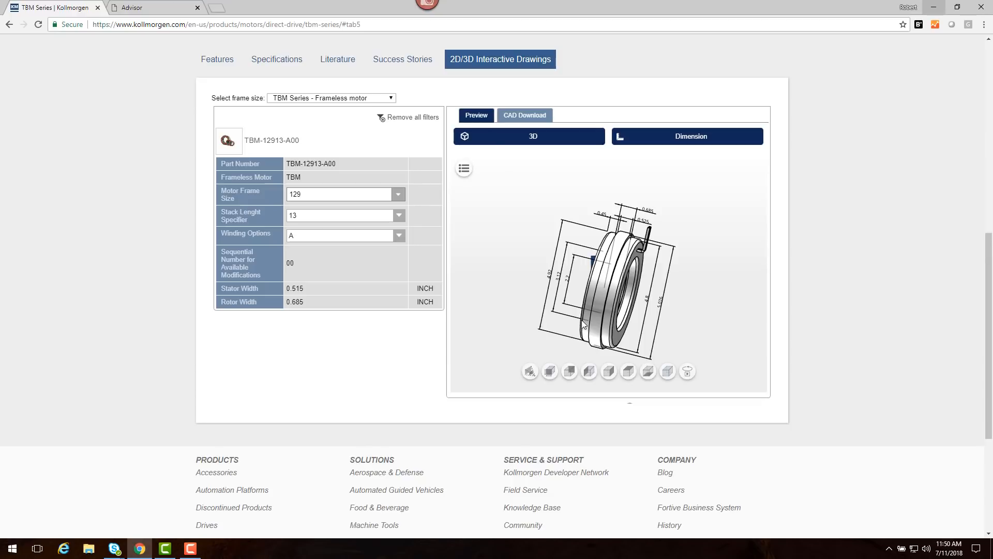
pyautogui.click(525, 115)
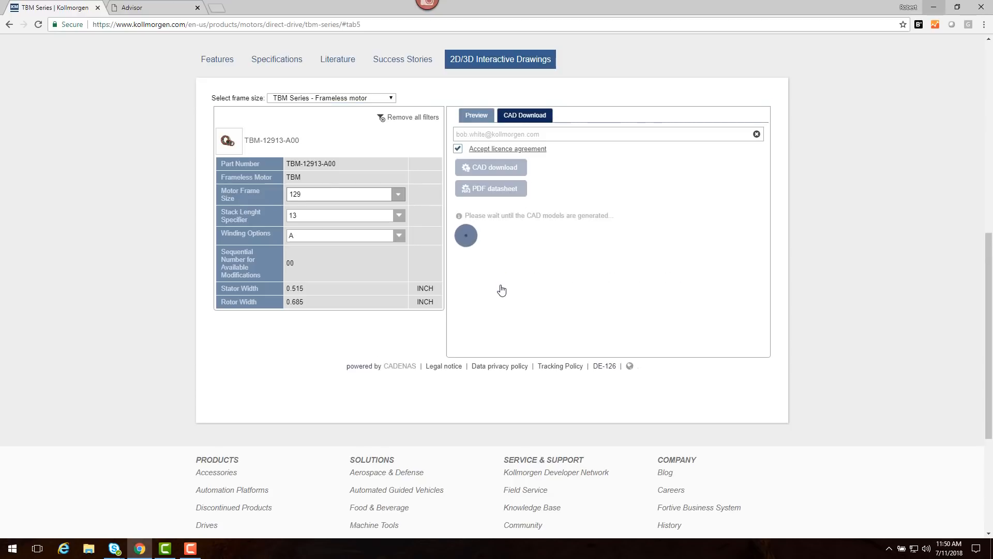